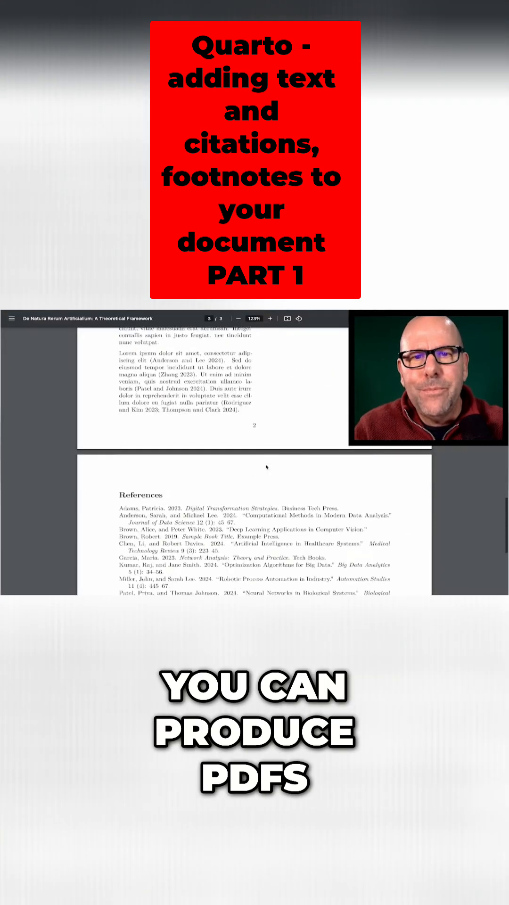
Pick Heading as the link target, then open Insert Image and cancel, inserting nothing
scroll(down, 3)
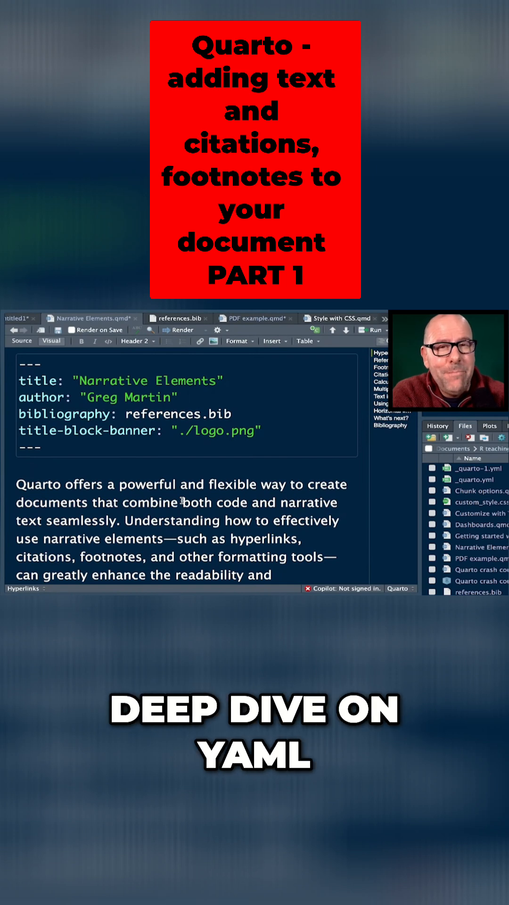
scroll(down, 3)
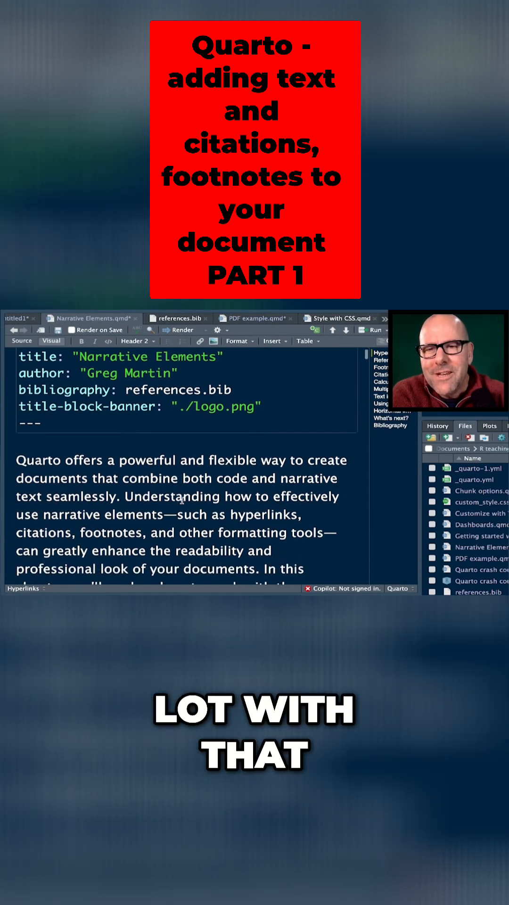
scroll(down, 3)
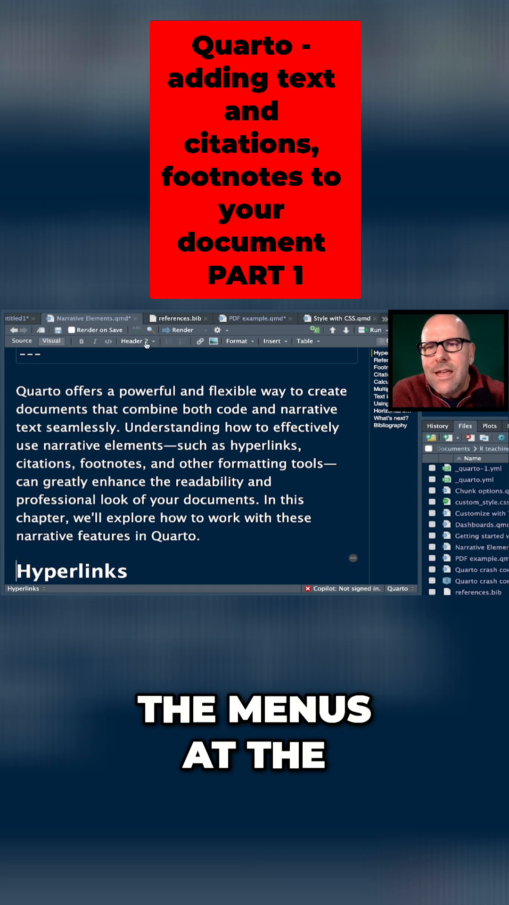
click(137, 341)
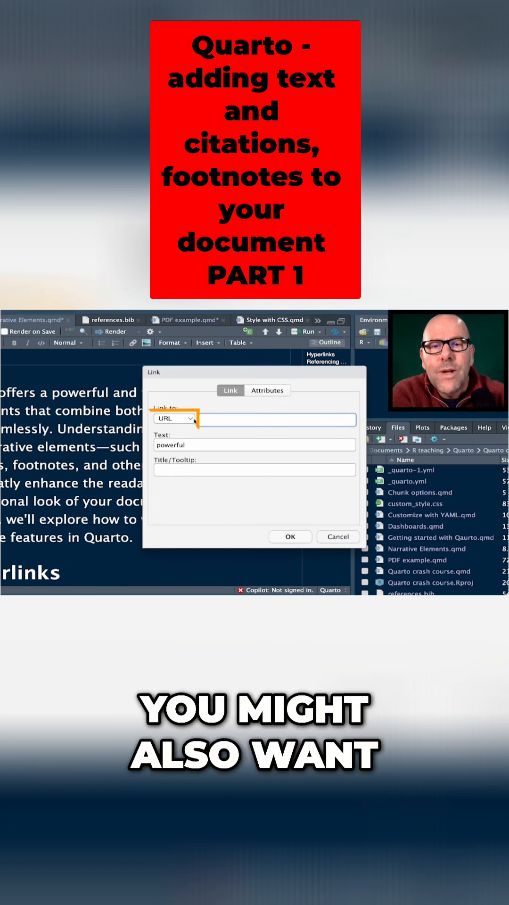
click(173, 418)
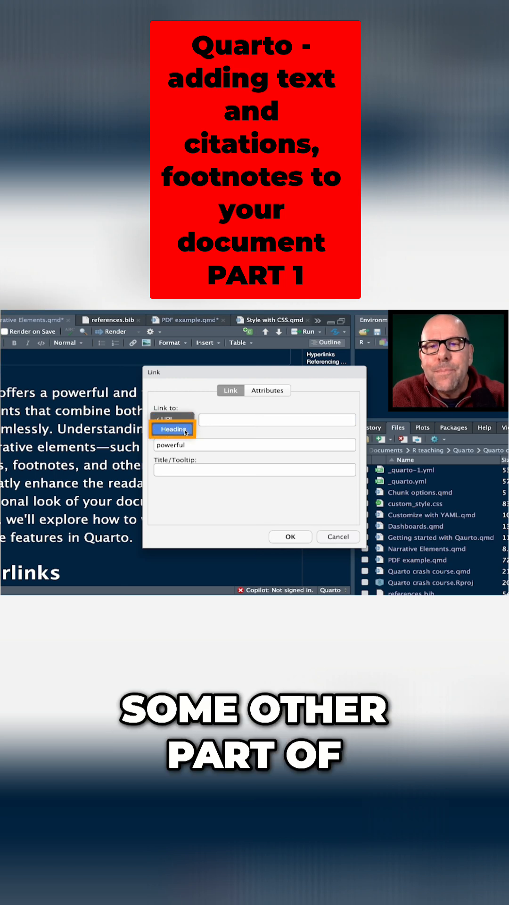
click(172, 419)
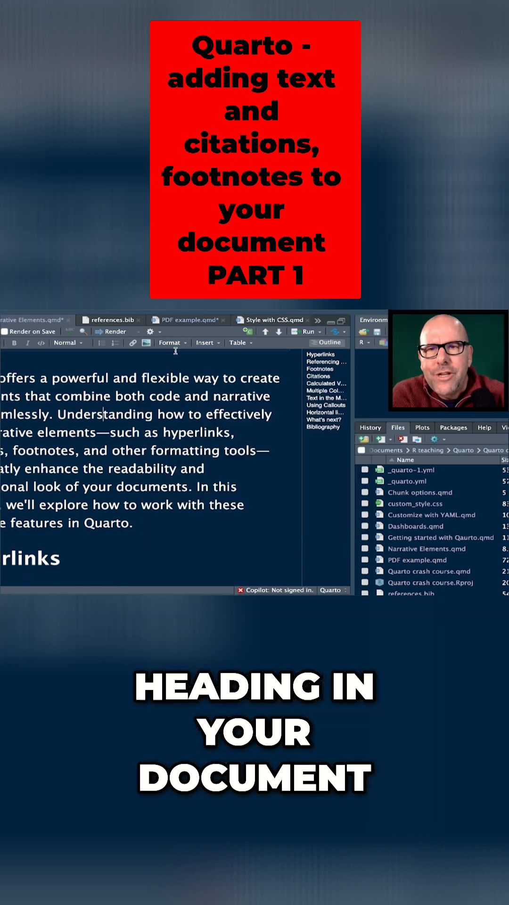
click(146, 343)
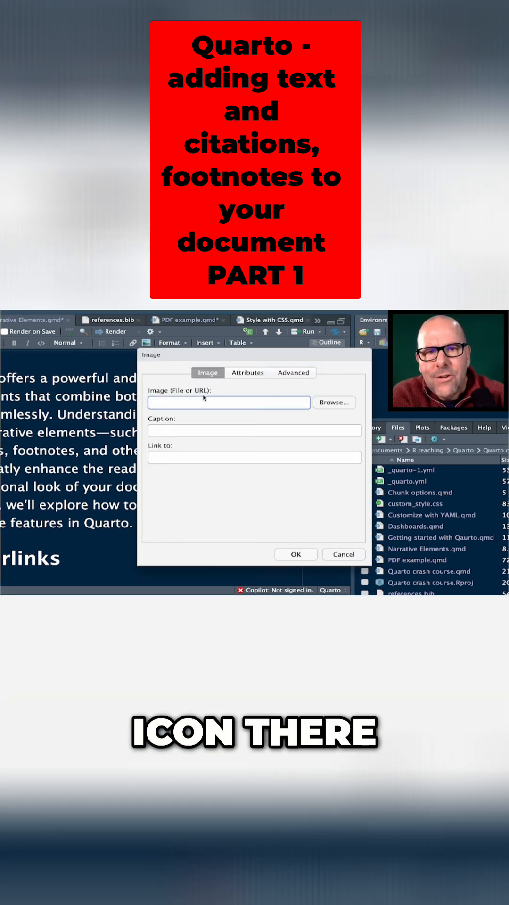
click(343, 554)
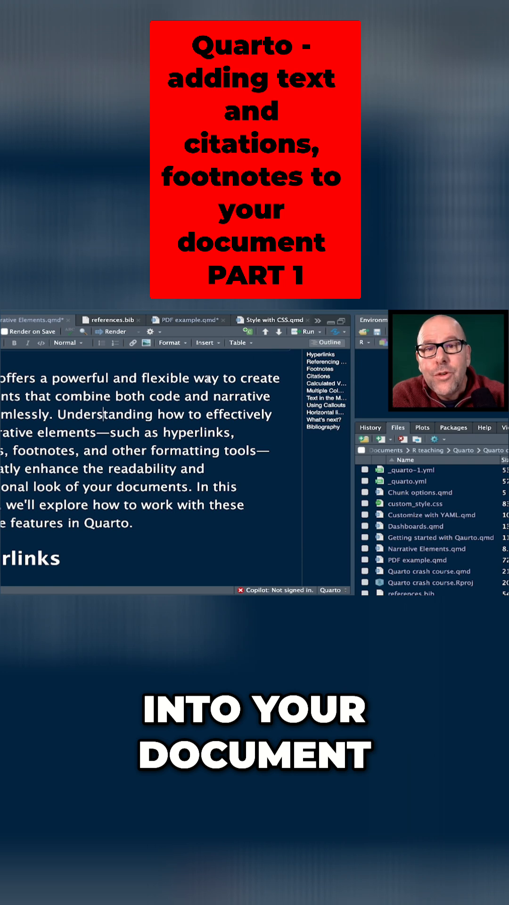
click(206, 342)
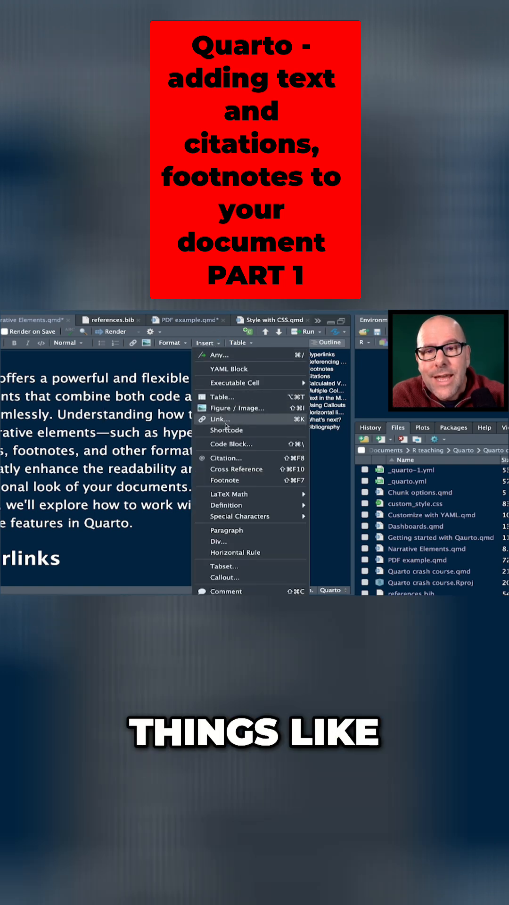
mouse_move(224, 480)
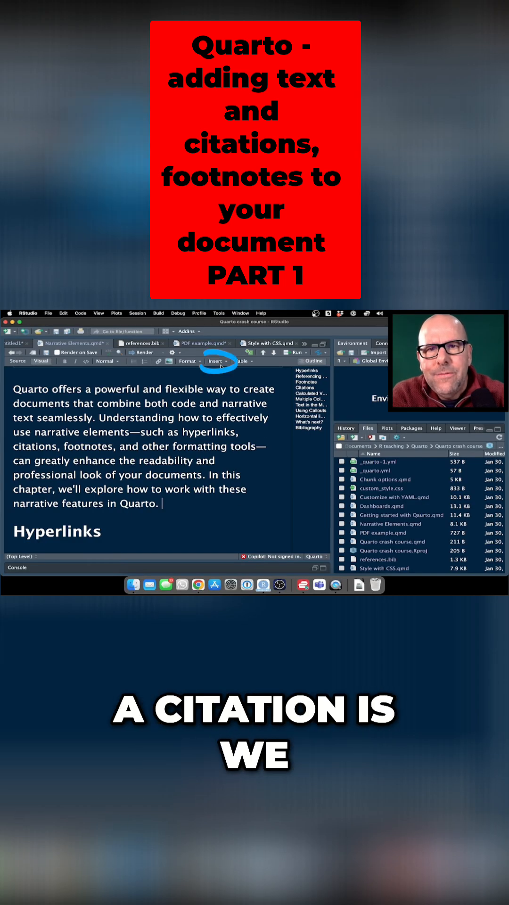
Start a citation from the Insert menu and begin the search with 'G'
click(216, 361)
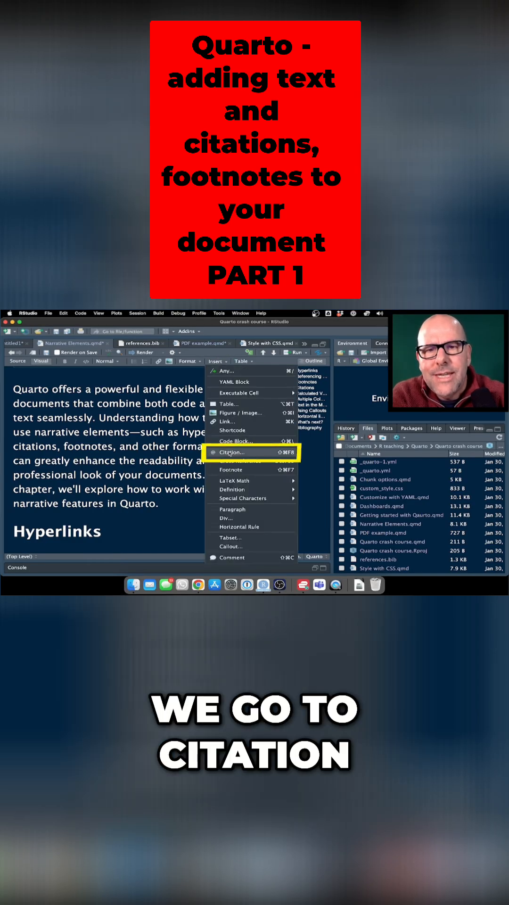
click(232, 452)
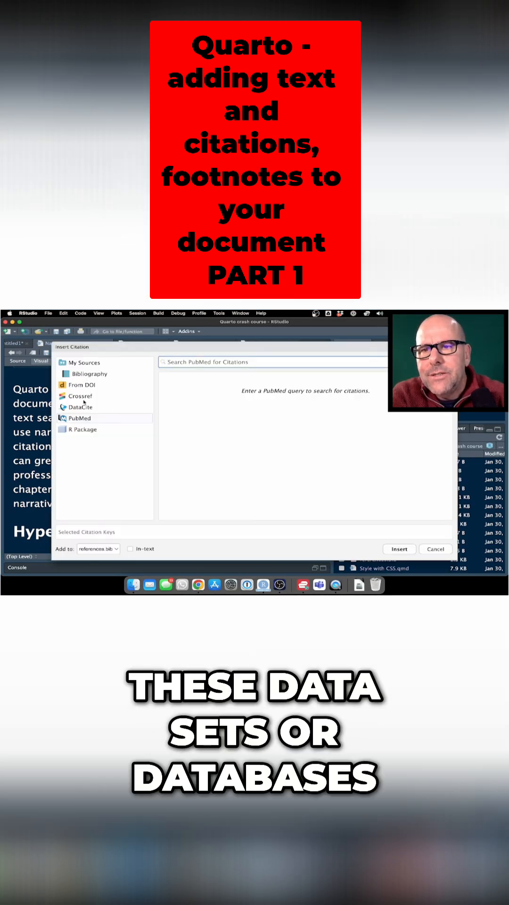
text(G)
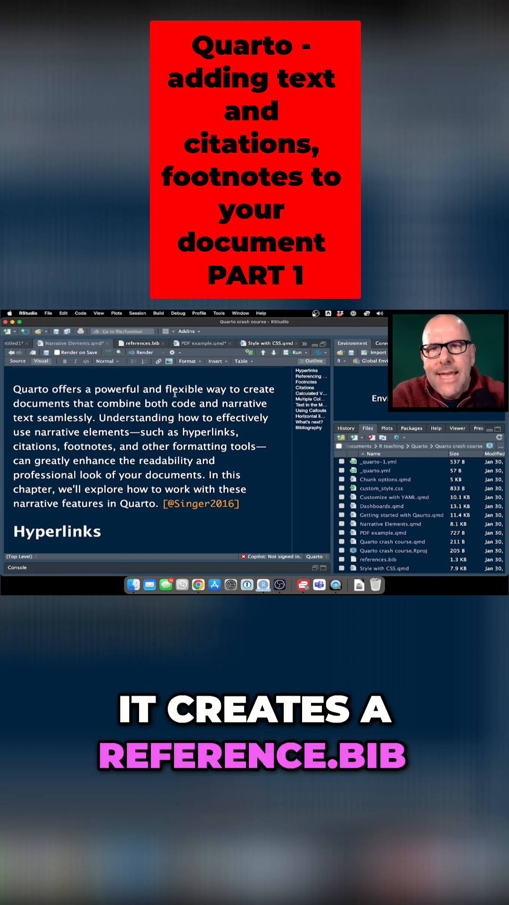
Switch to the references.bib tab and scroll to the top of its entries
click(142, 343)
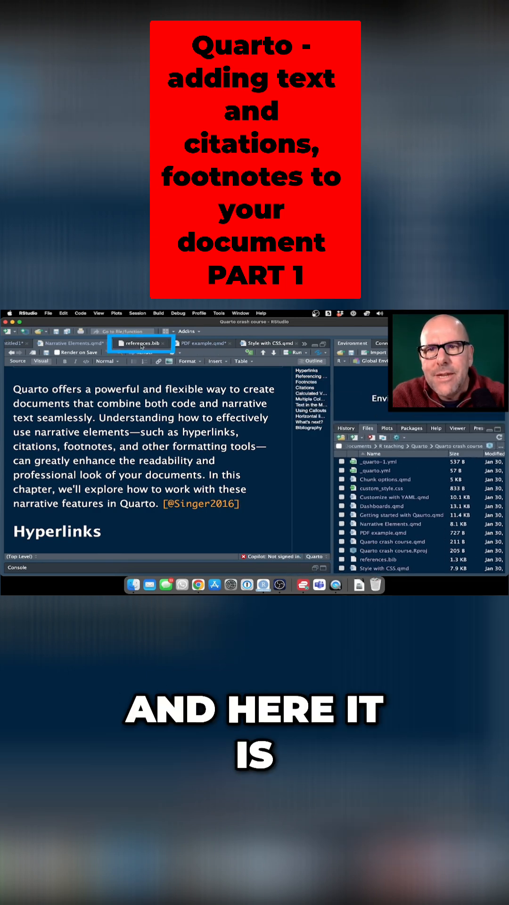
click(139, 342)
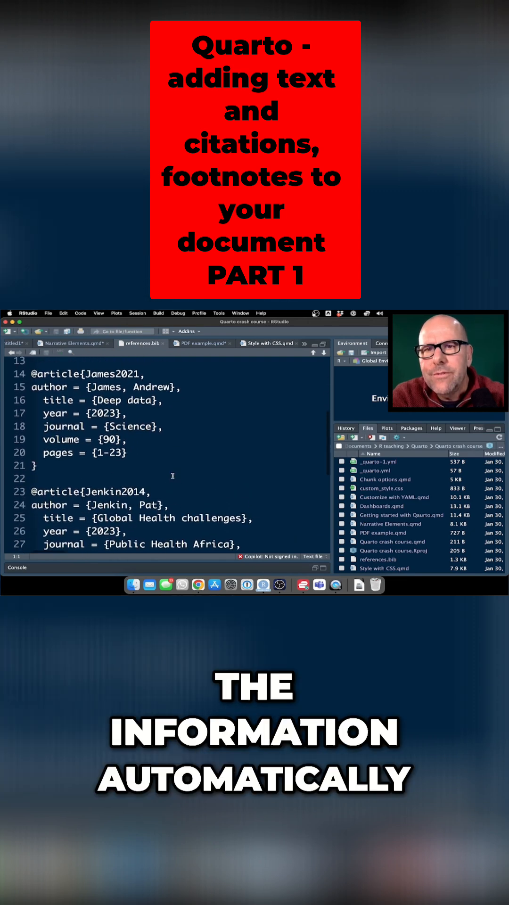
scroll(up, 3)
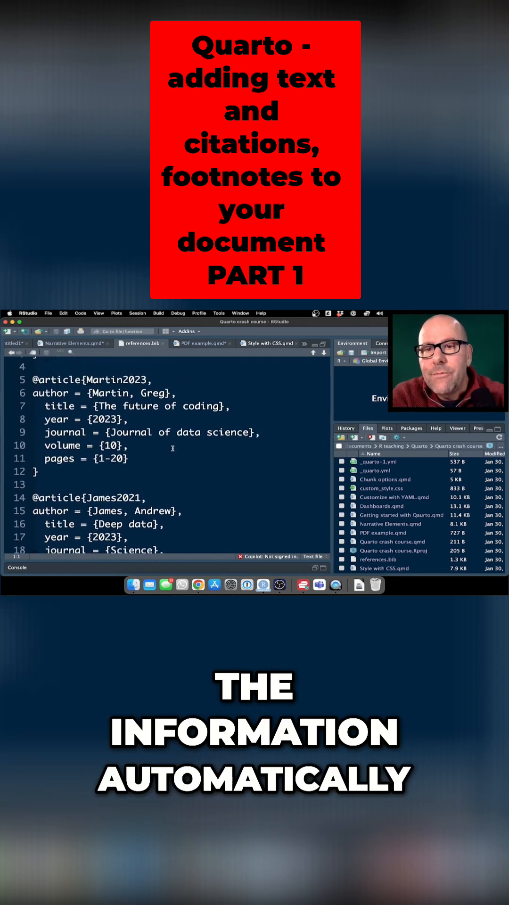